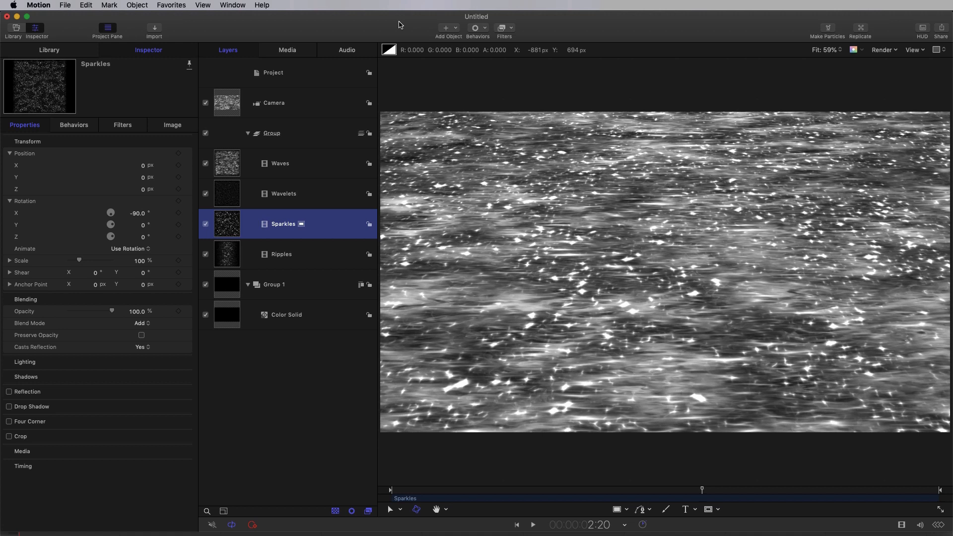
mouse_move(406, 39)
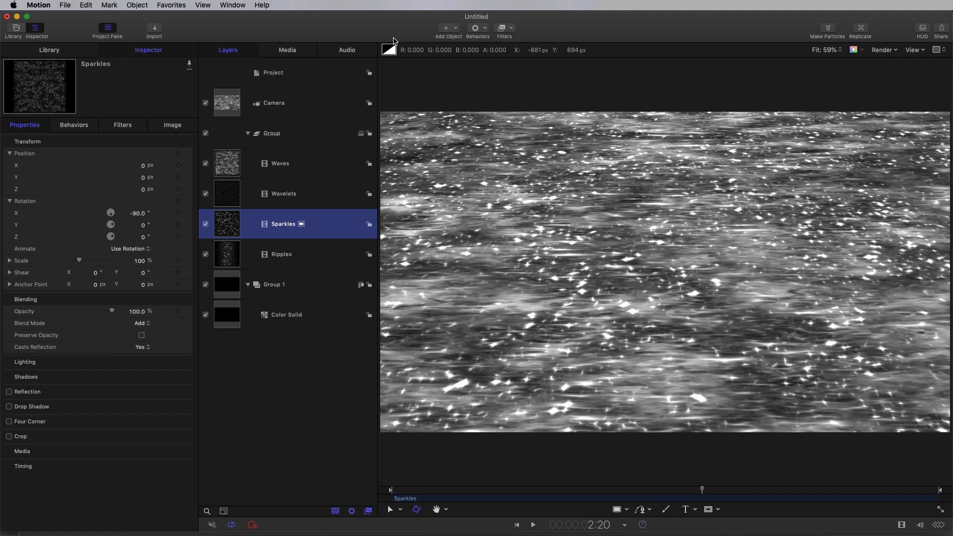
mouse_move(376, 66)
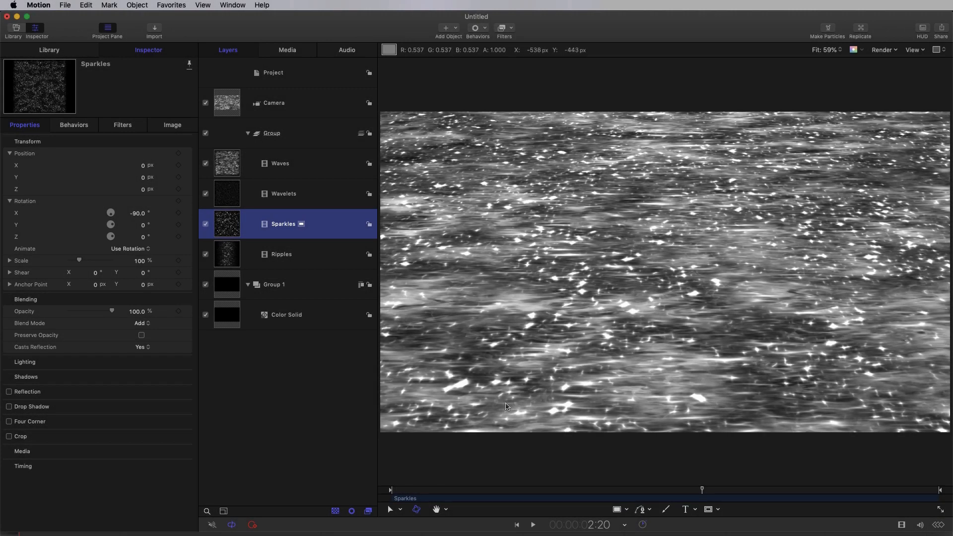
mouse_move(550, 469)
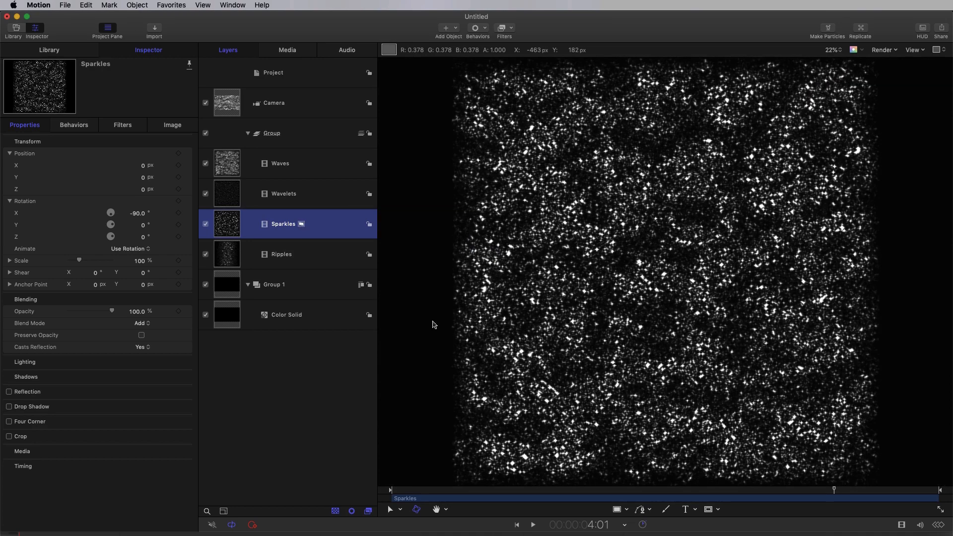
mouse_move(872, 479)
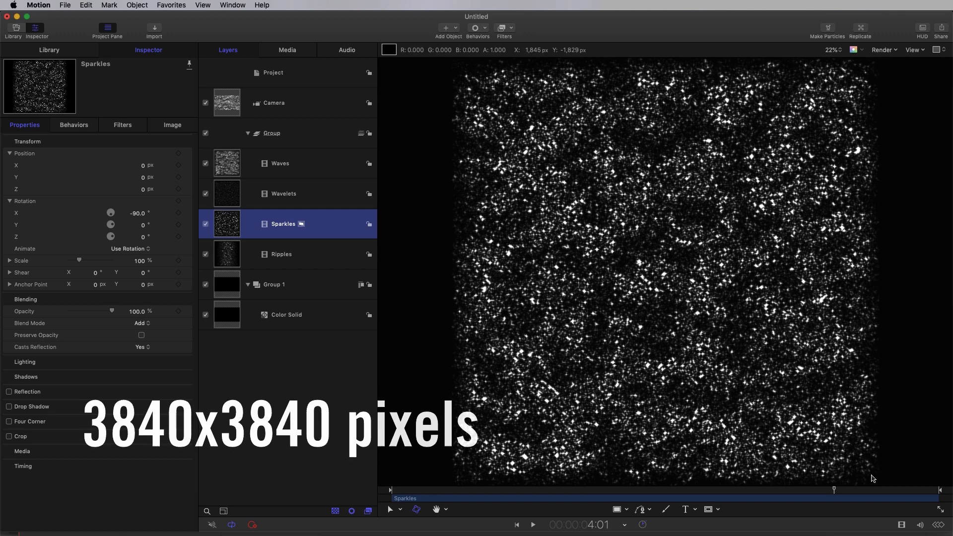
Review the Ripples, Waves and Color Solid layers, then the project's 1920×1080, 24 fps settings
click(281, 254)
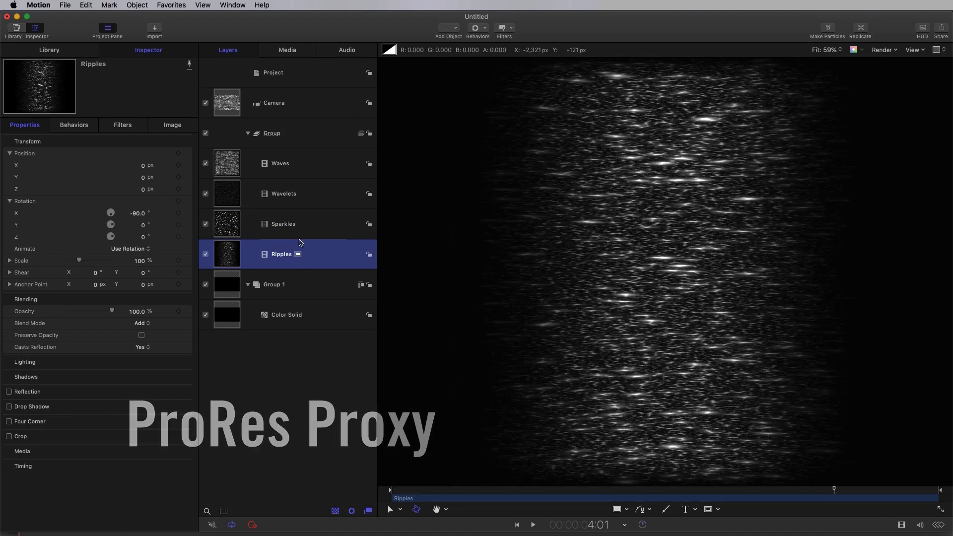
click(280, 162)
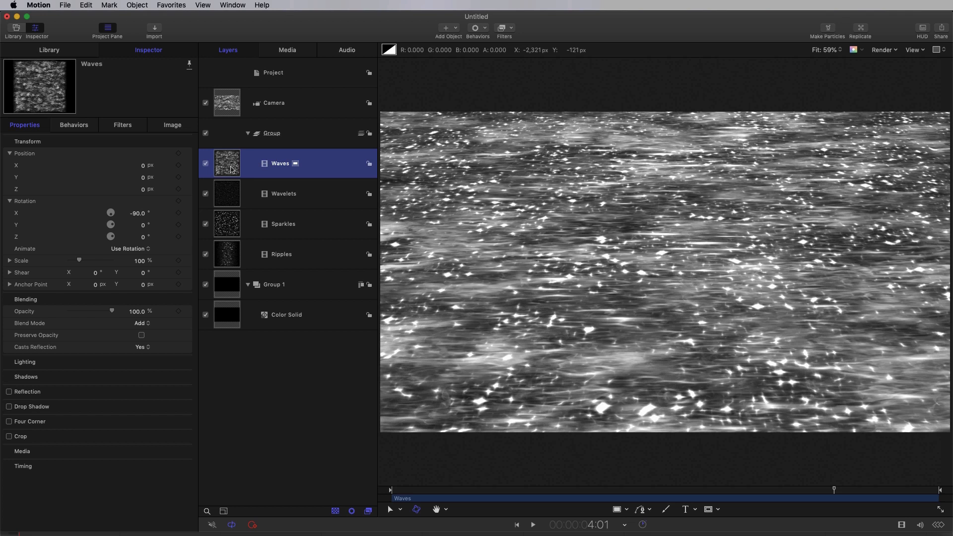
mouse_move(195, 207)
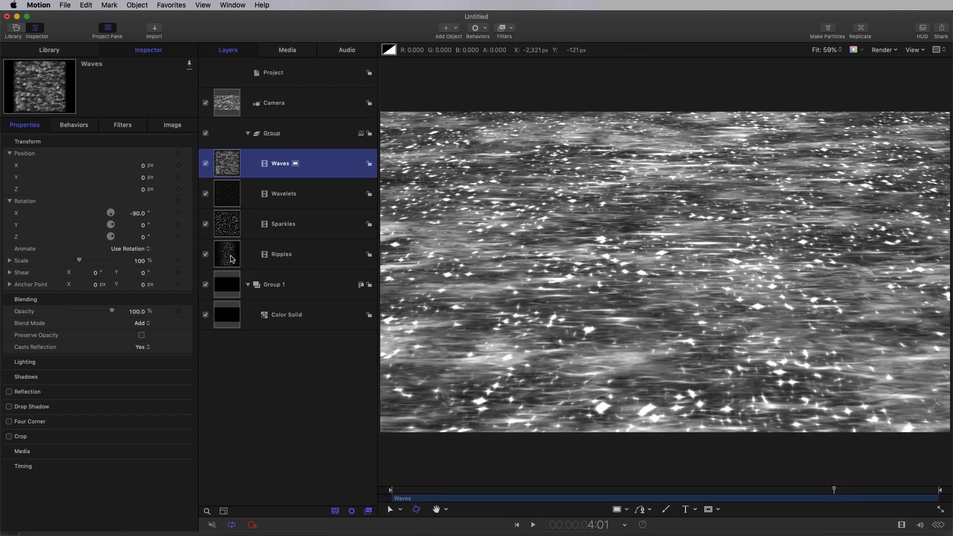
click(285, 315)
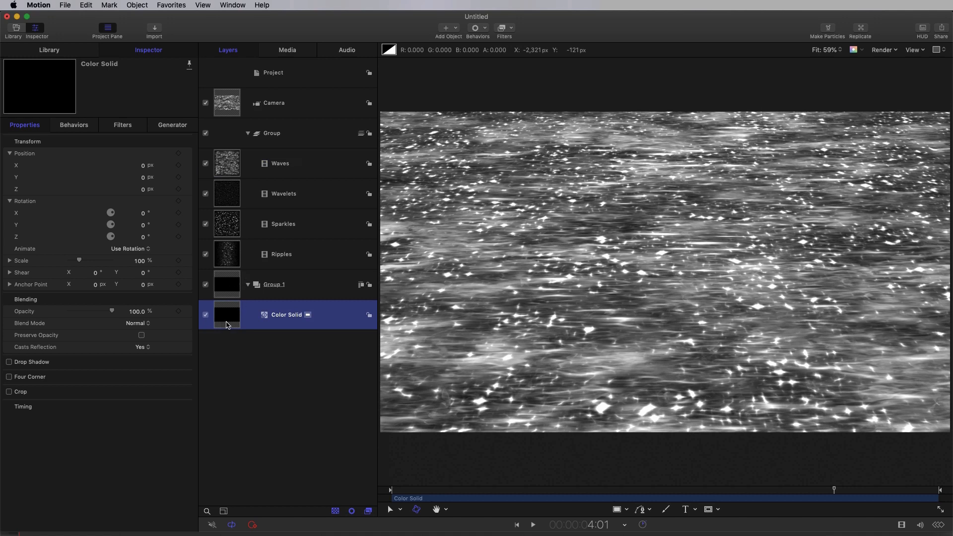
mouse_move(229, 328)
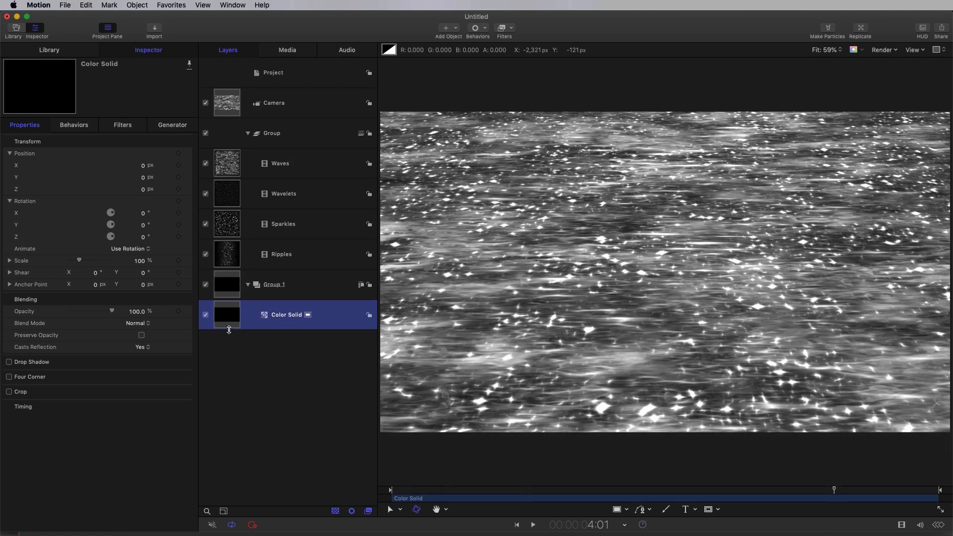
click(273, 72)
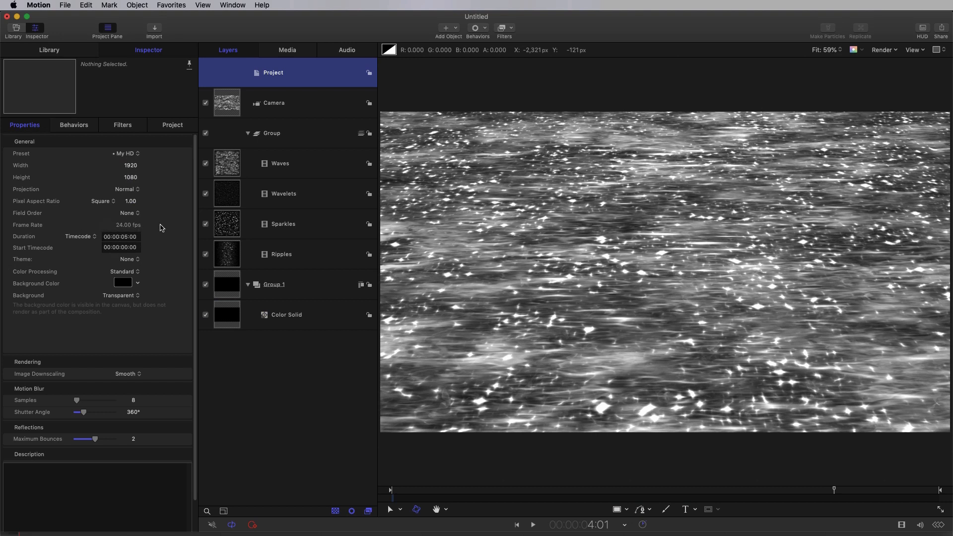
Select the Camera to inspect its −30° tilt and keyframed Position Z
click(274, 102)
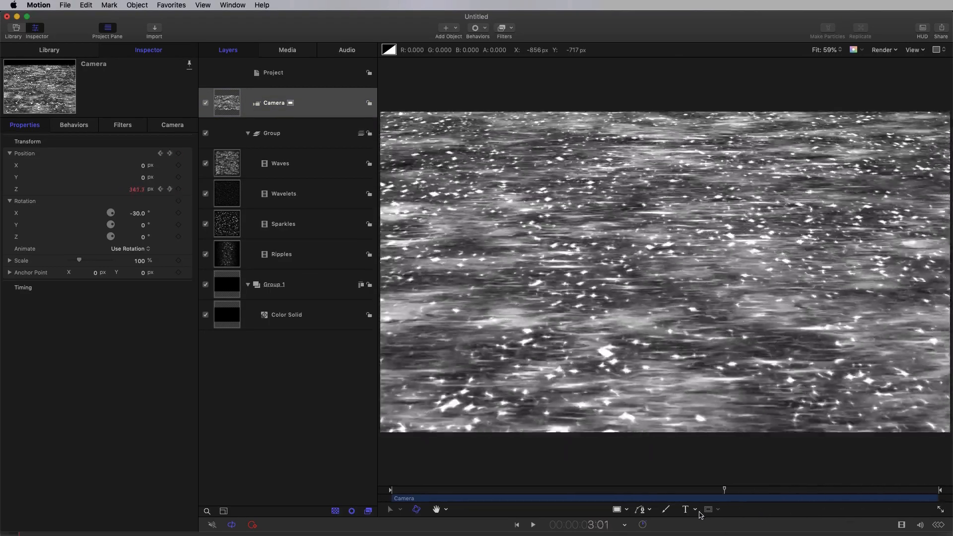
click(532, 524)
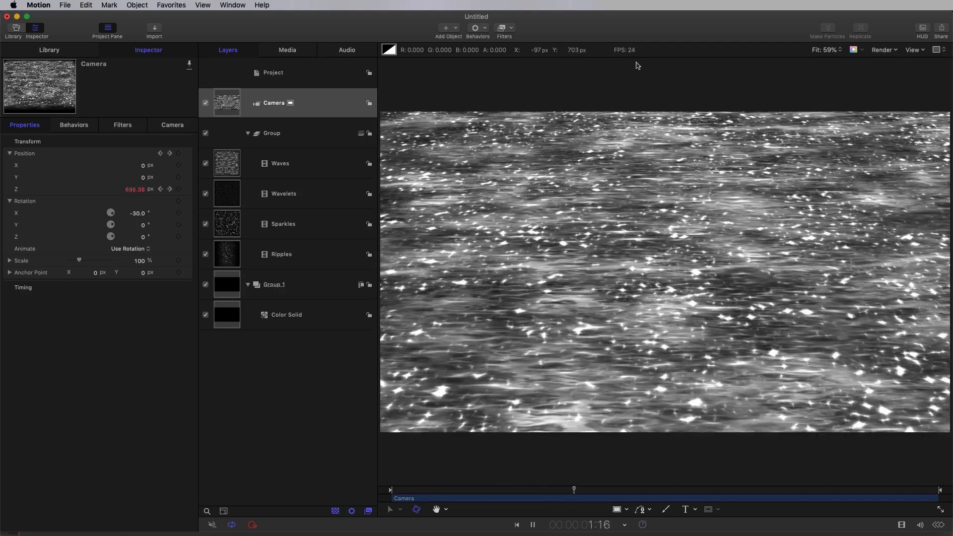
click(272, 132)
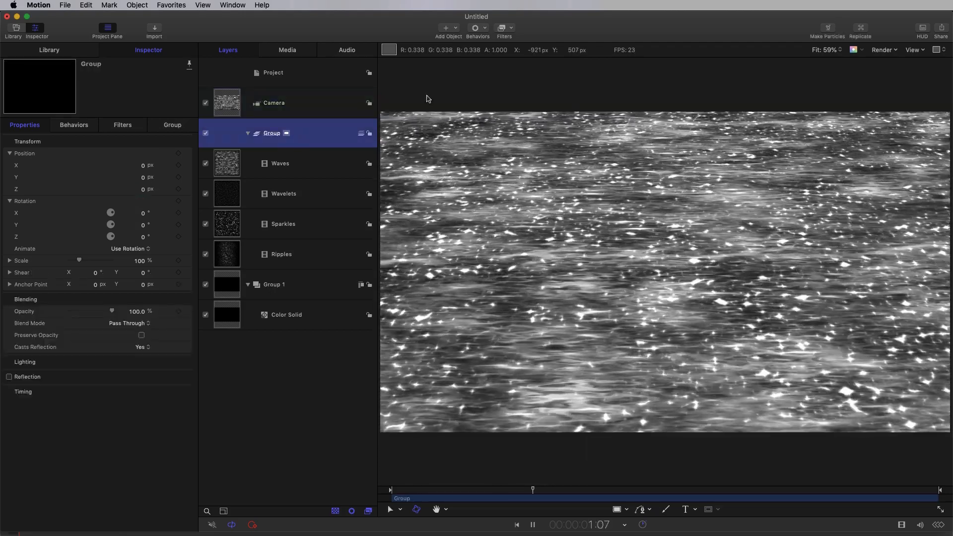
click(504, 28)
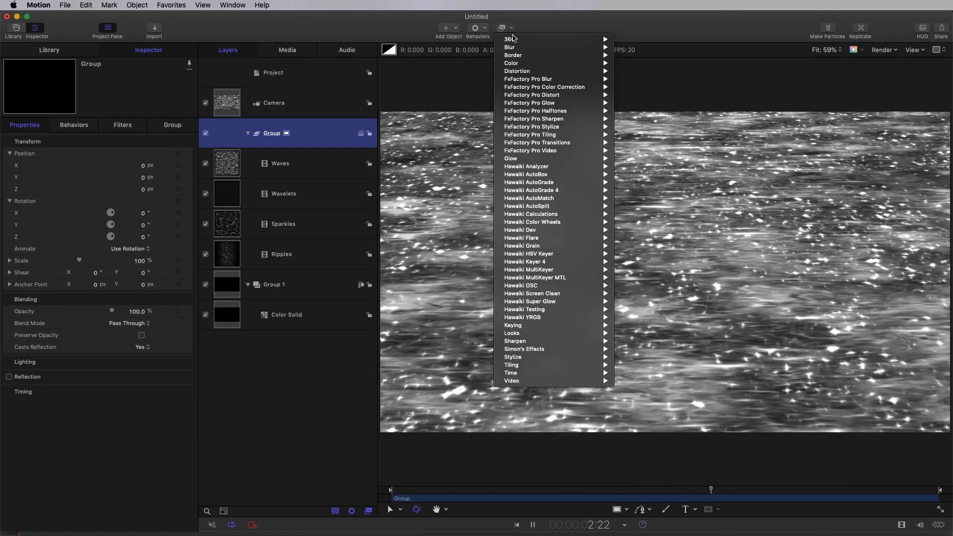
mouse_move(537, 159)
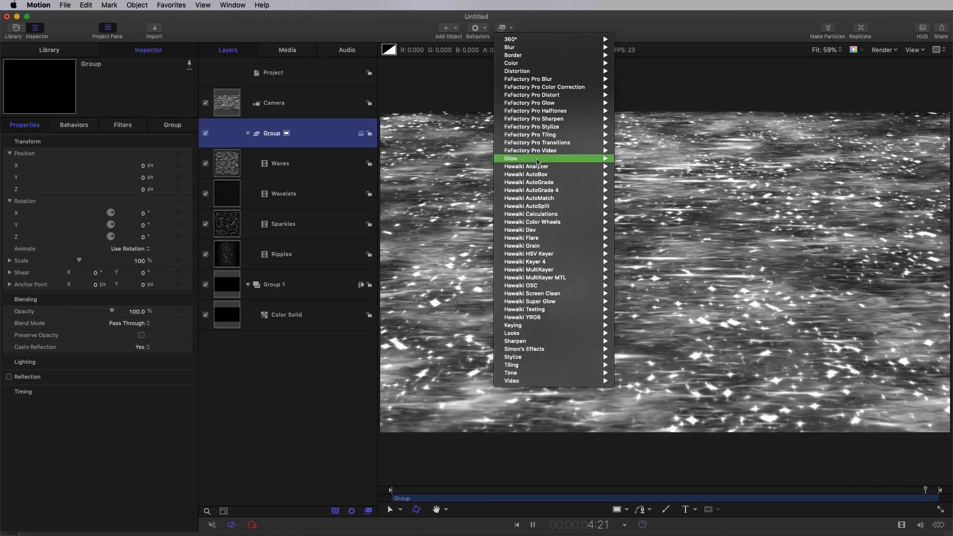
click(510, 158)
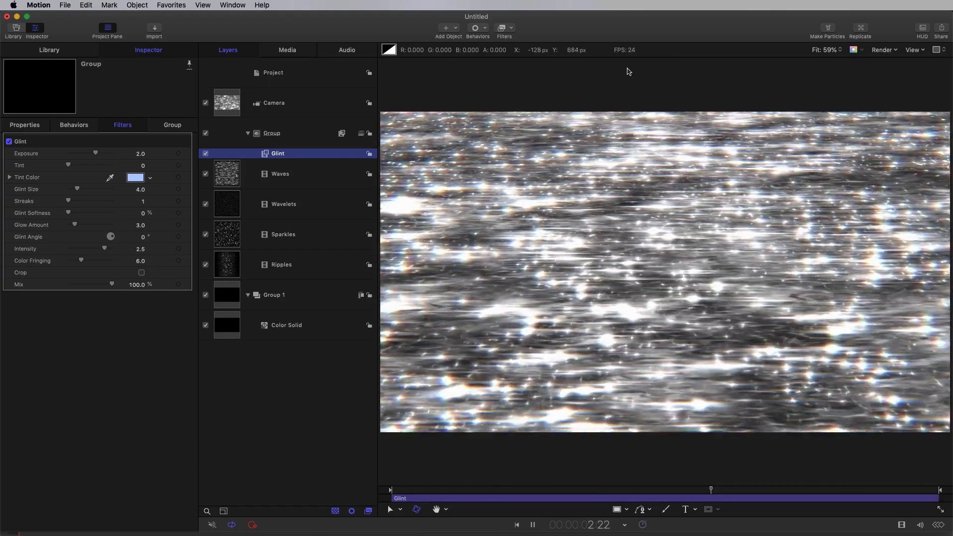
click(280, 163)
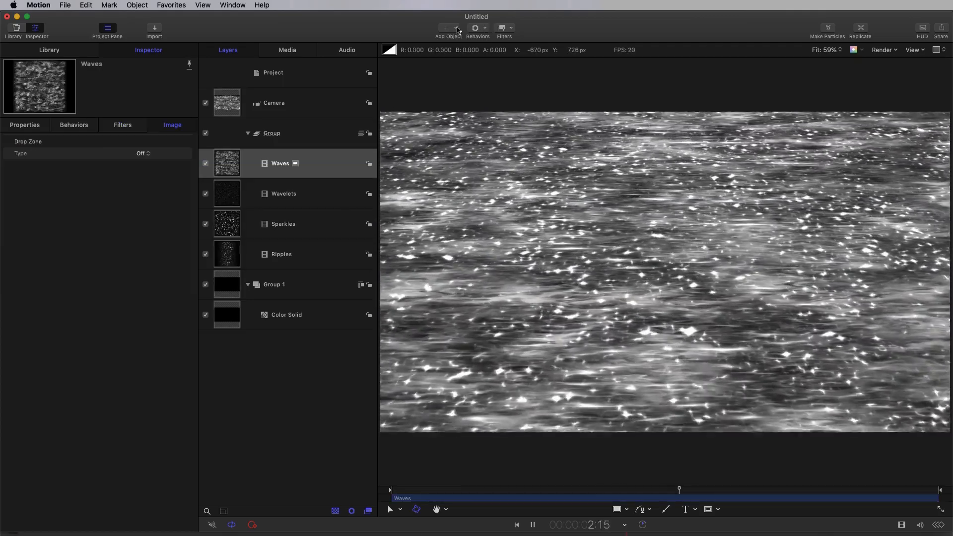
Add a Light object above the camera and choose its Light Type in the Inspector
click(446, 28)
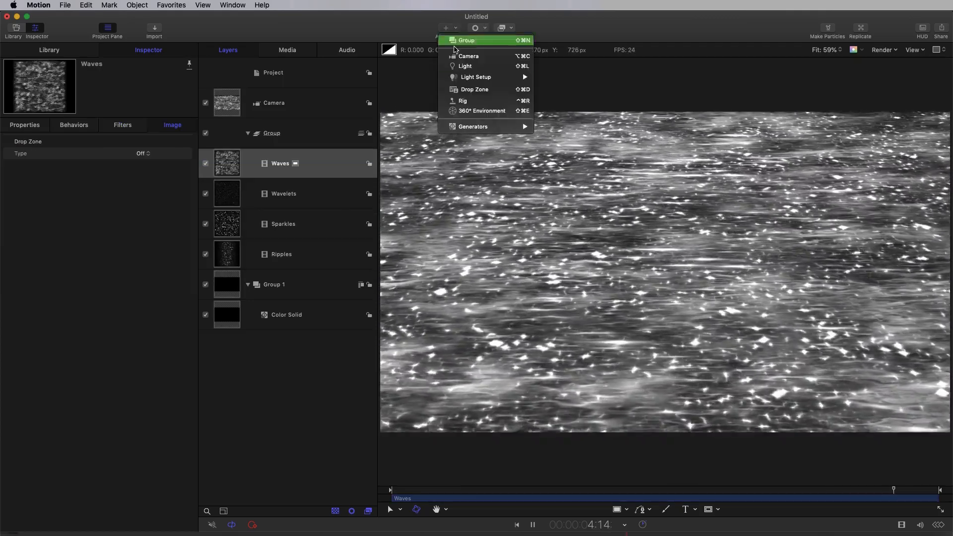
click(465, 66)
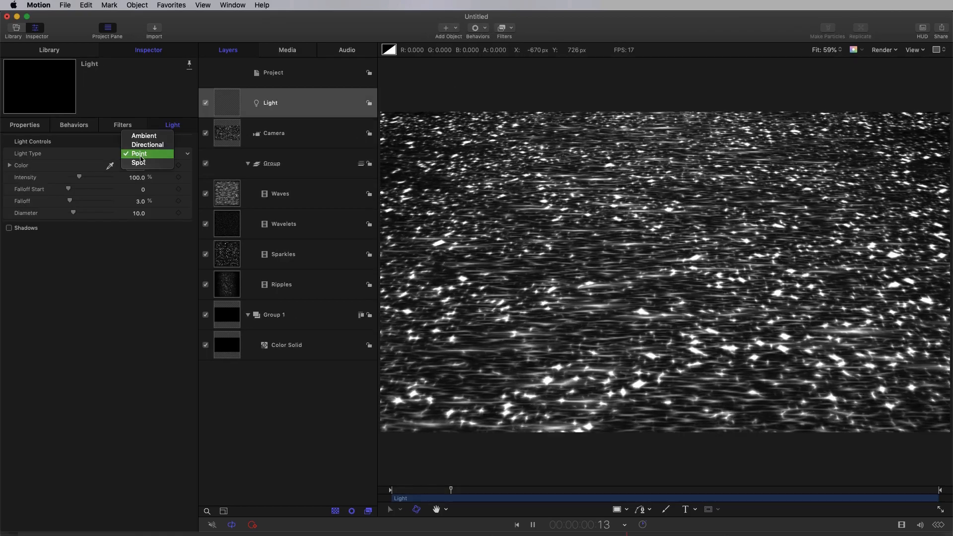
click(144, 136)
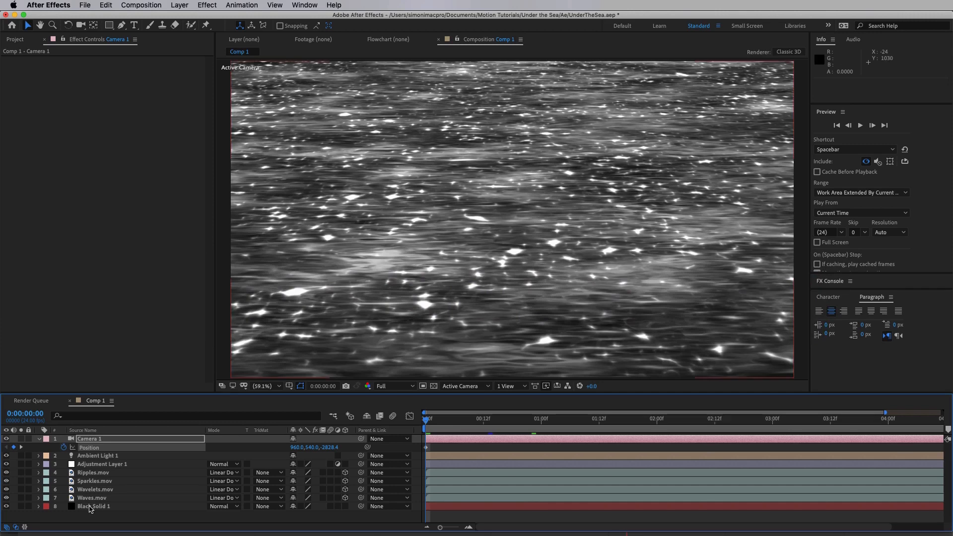
Remove Adjustment Layer 1, leaving the four sparkle movie layers in the comp
click(93, 507)
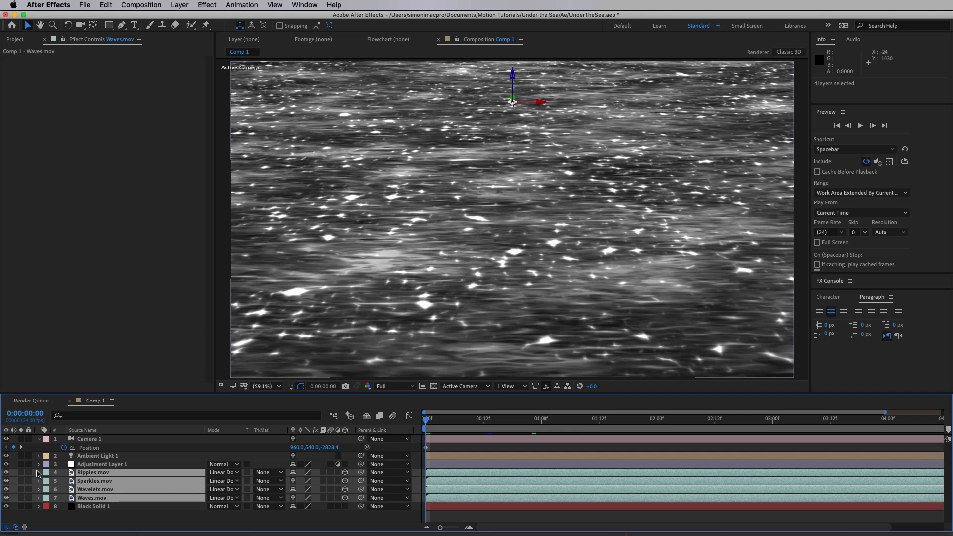
click(102, 463)
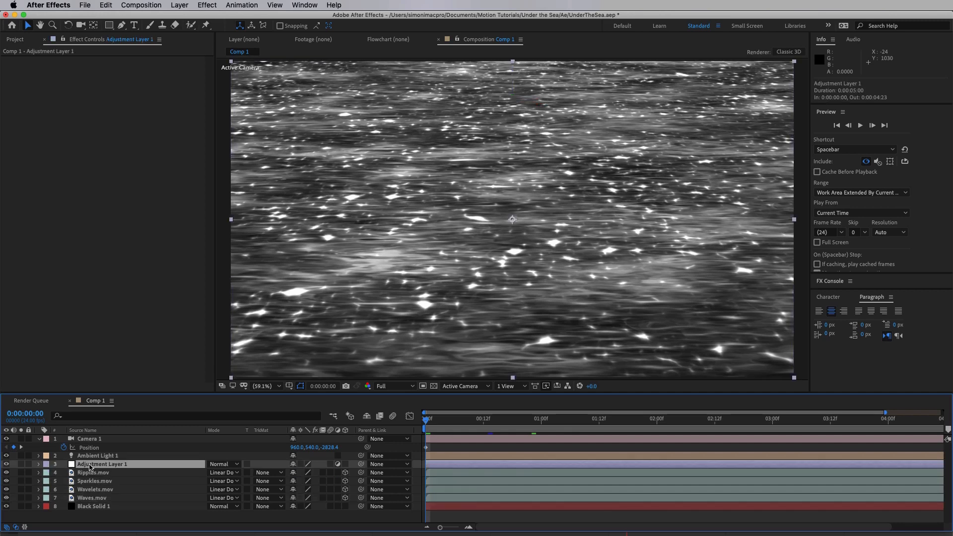
key(Delete)
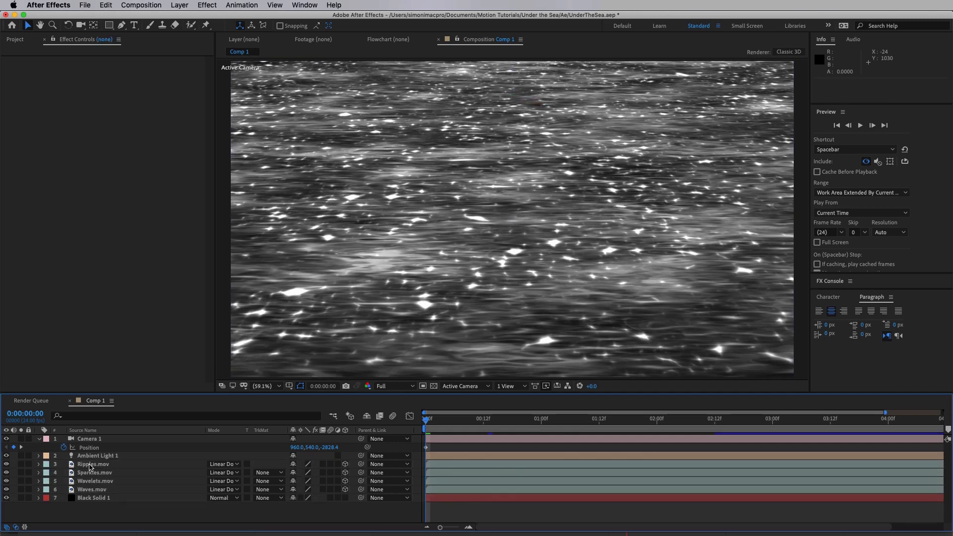
Inspect the Ambient Light 1 and Camera 1 layers
click(97, 456)
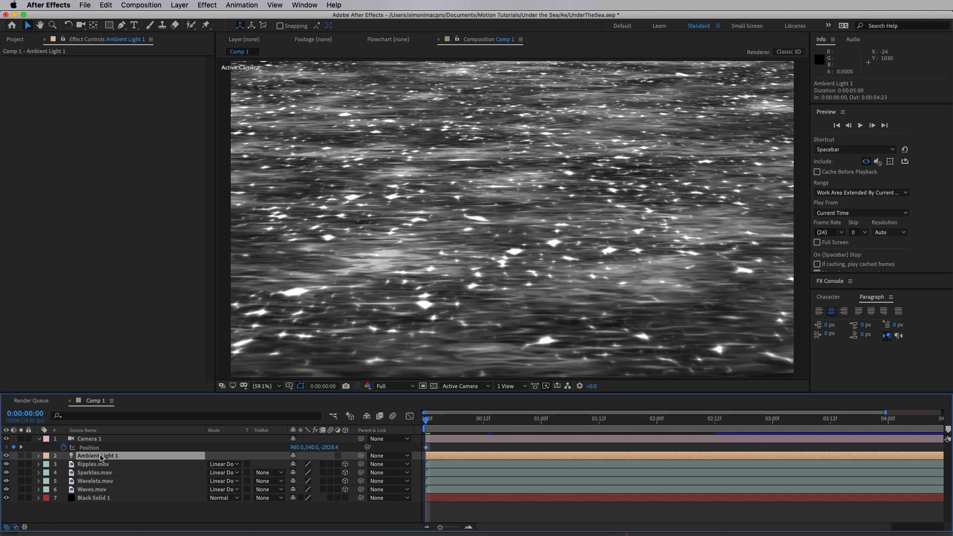
click(89, 437)
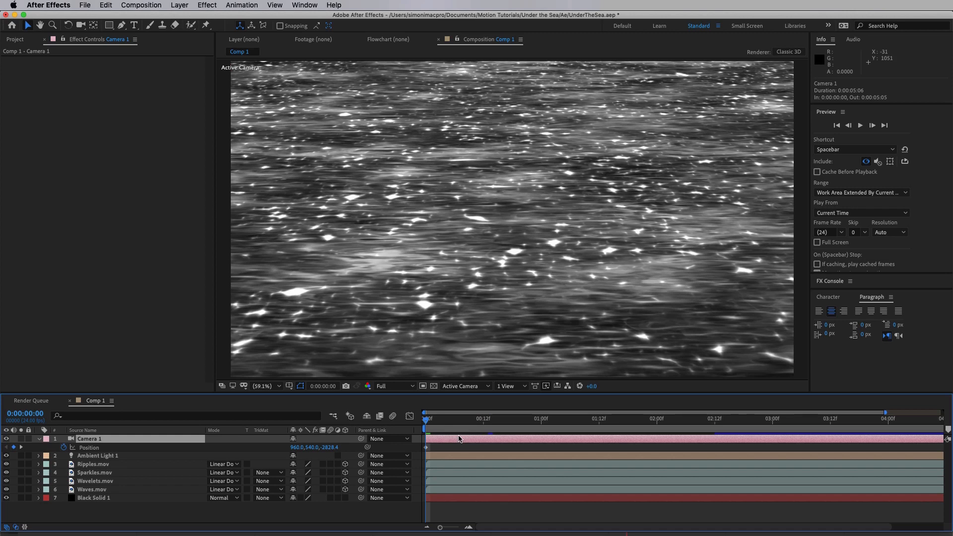
mouse_move(860, 125)
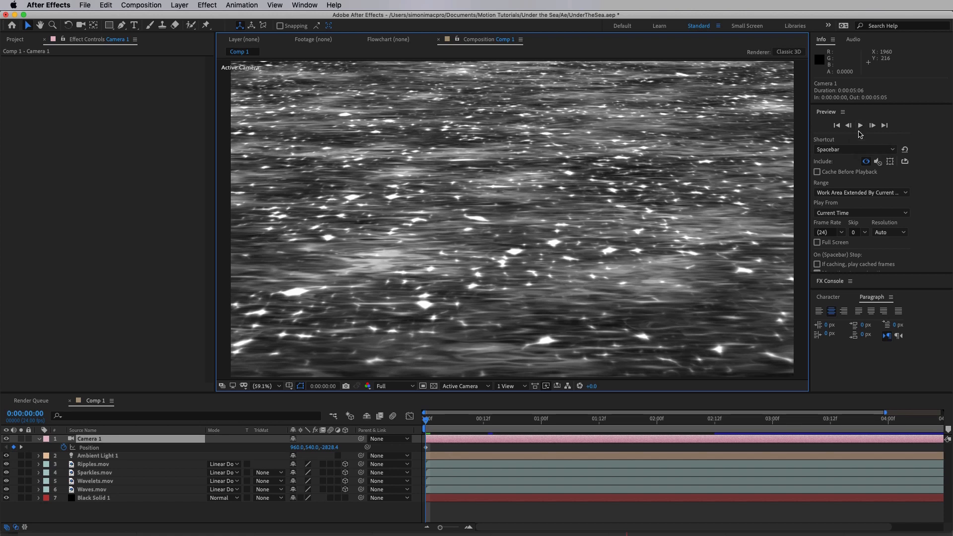
mouse_move(859, 125)
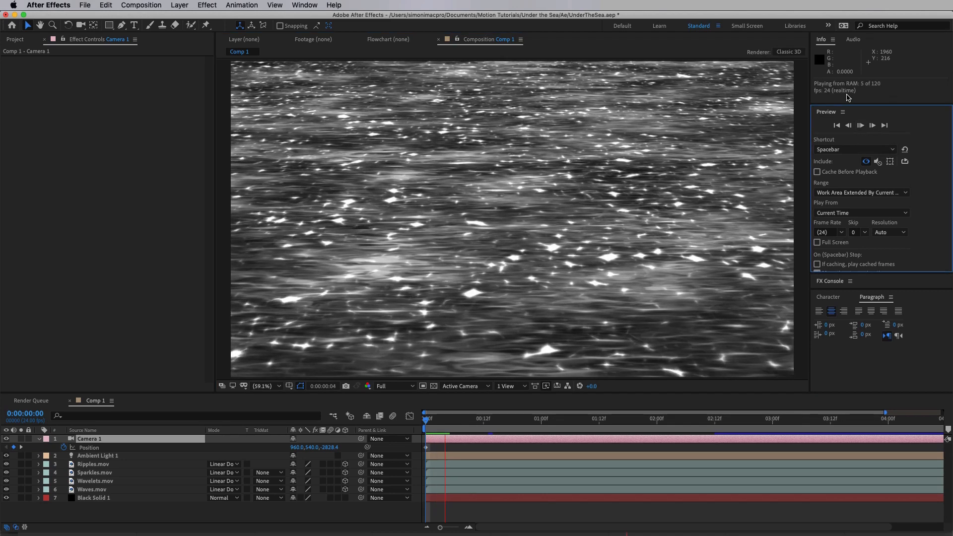
key(space)
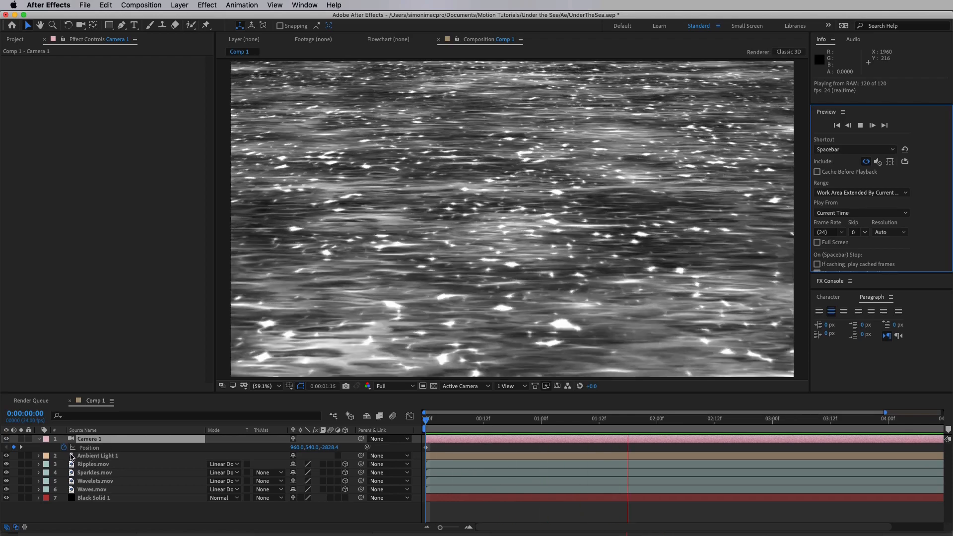
click(98, 456)
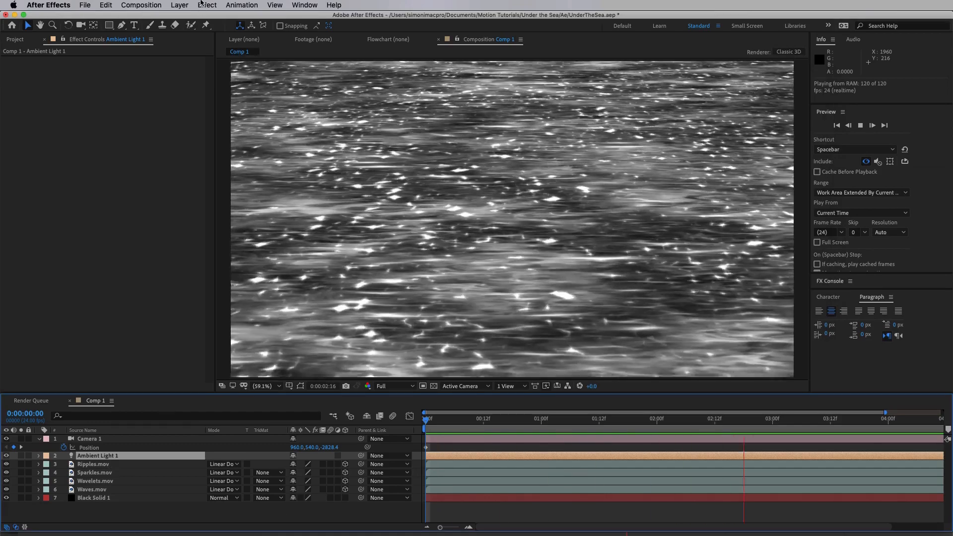
Add a new adjustment layer above the ambient light
click(180, 5)
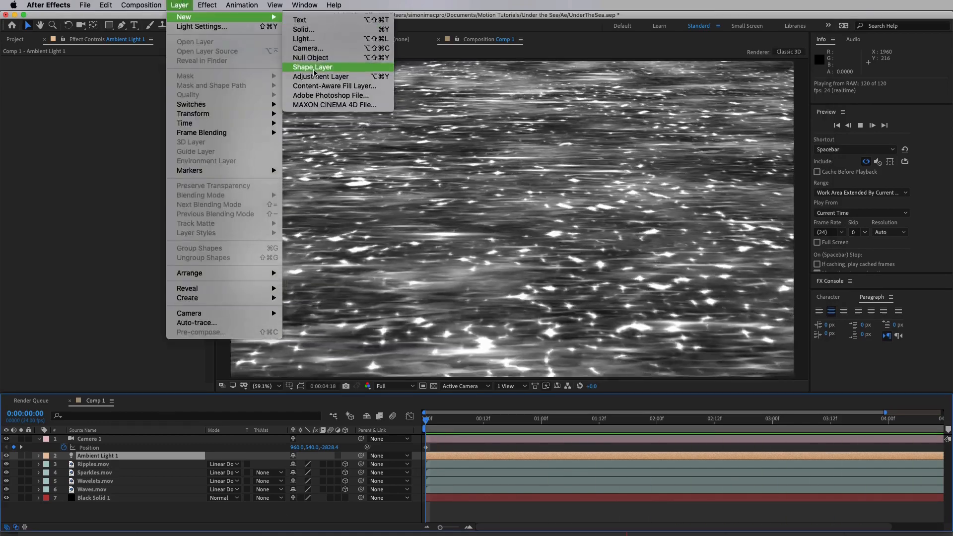
click(320, 76)
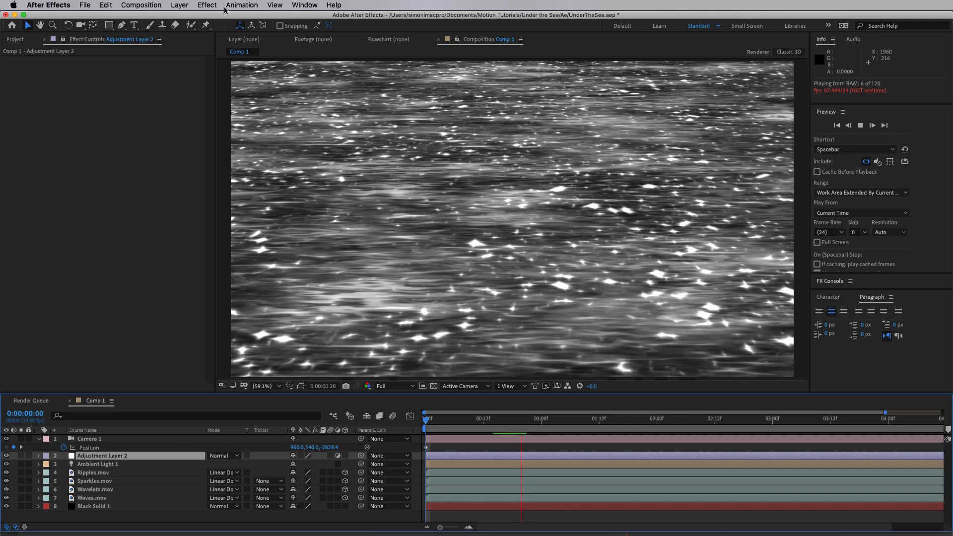
Apply a Stylize > Glow effect to the adjustment layer so the sparkles bloom white
click(179, 5)
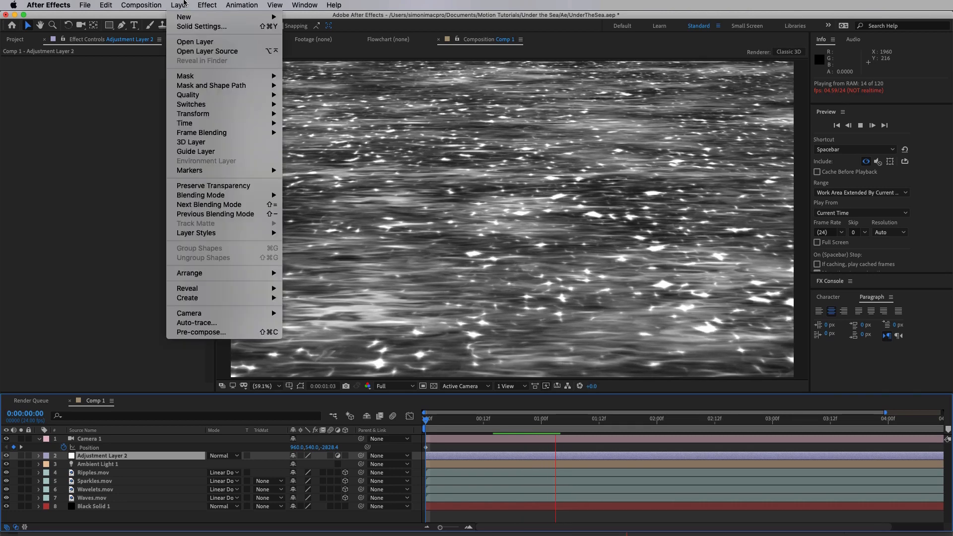
click(207, 5)
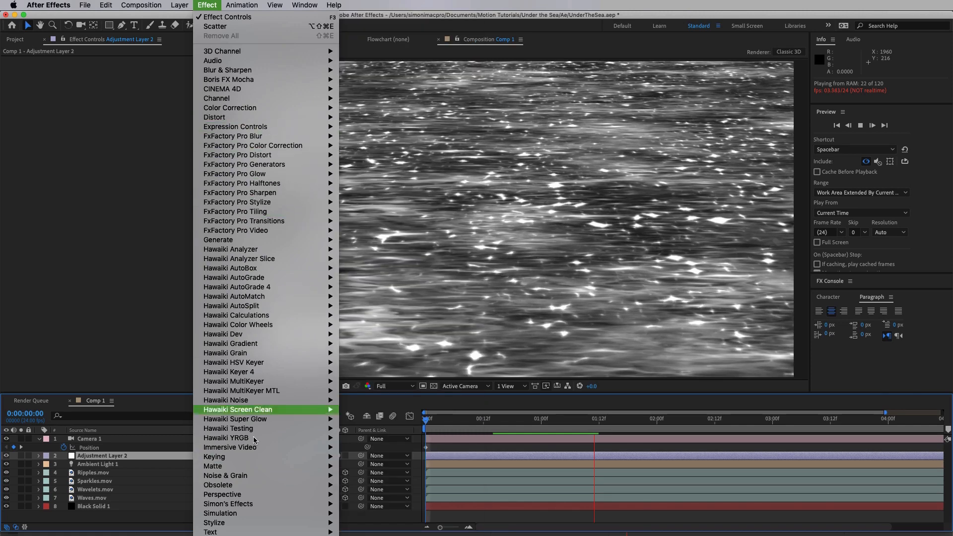
mouse_move(215, 523)
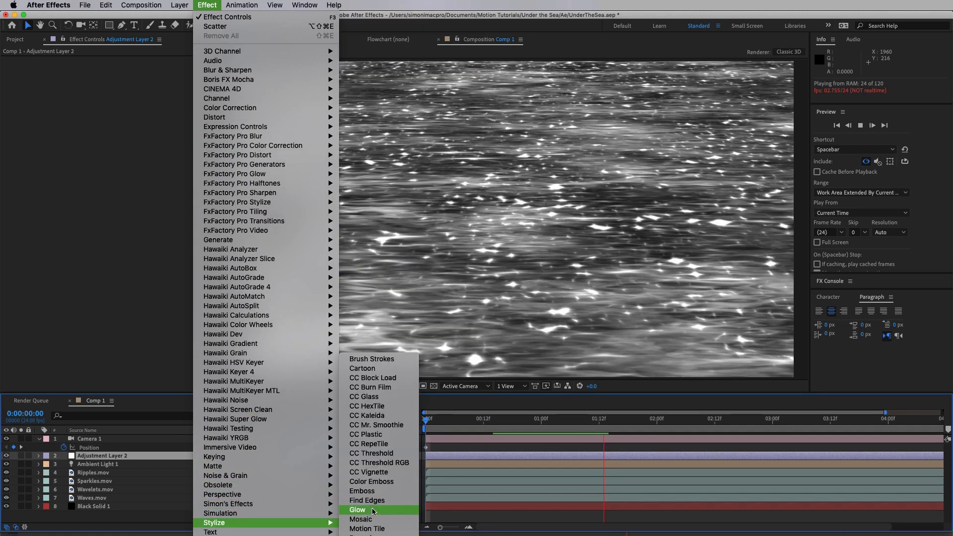
click(357, 509)
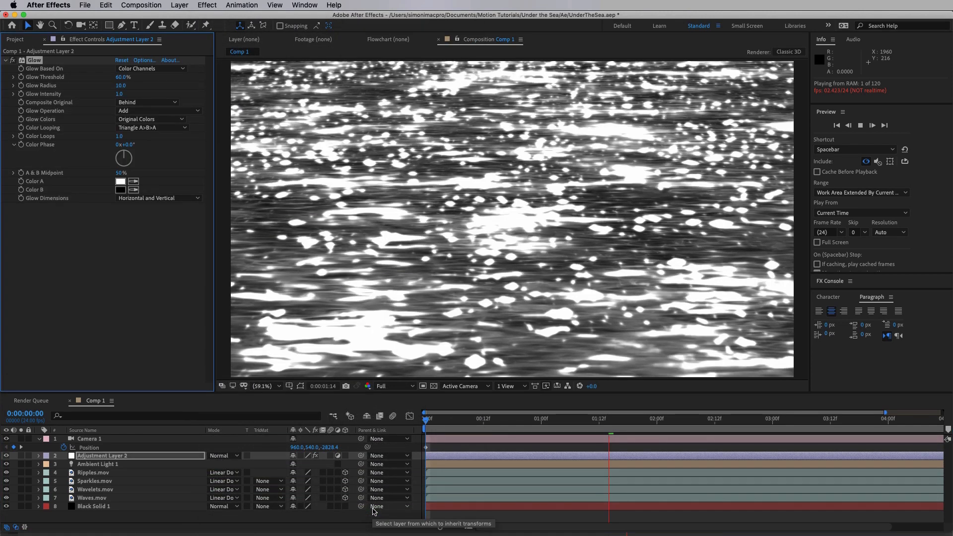